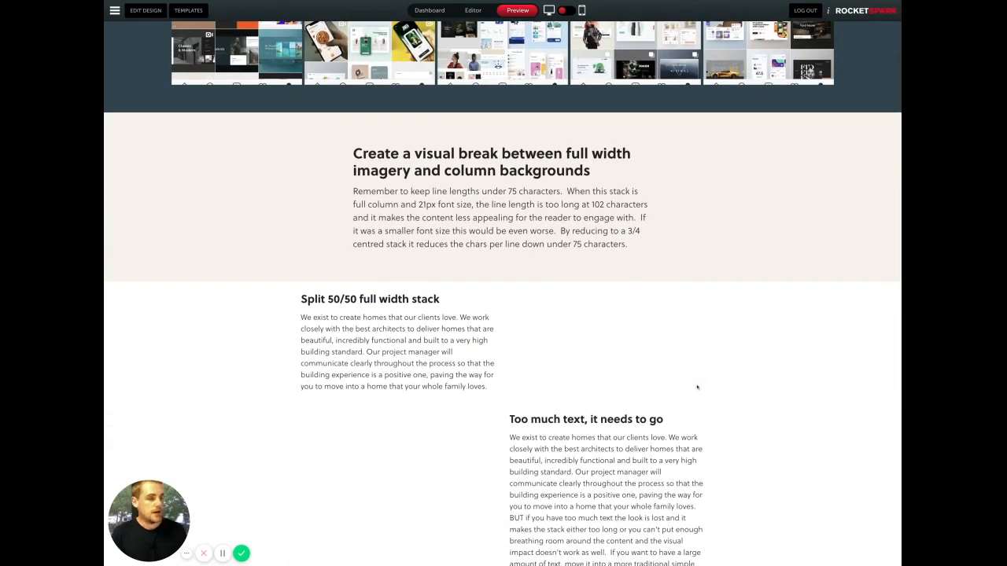
pyautogui.moveTo(700, 387)
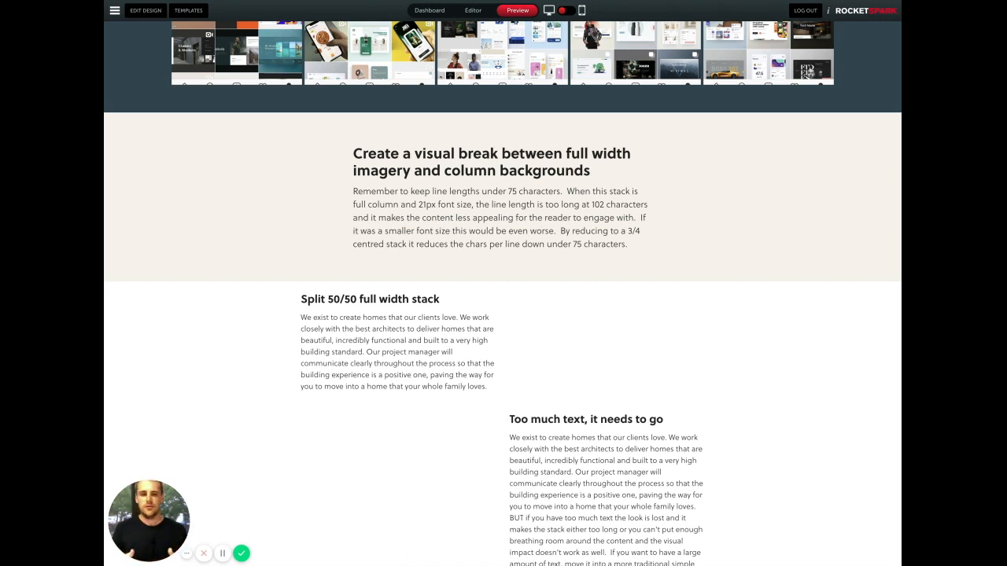
pyautogui.moveTo(305, 157)
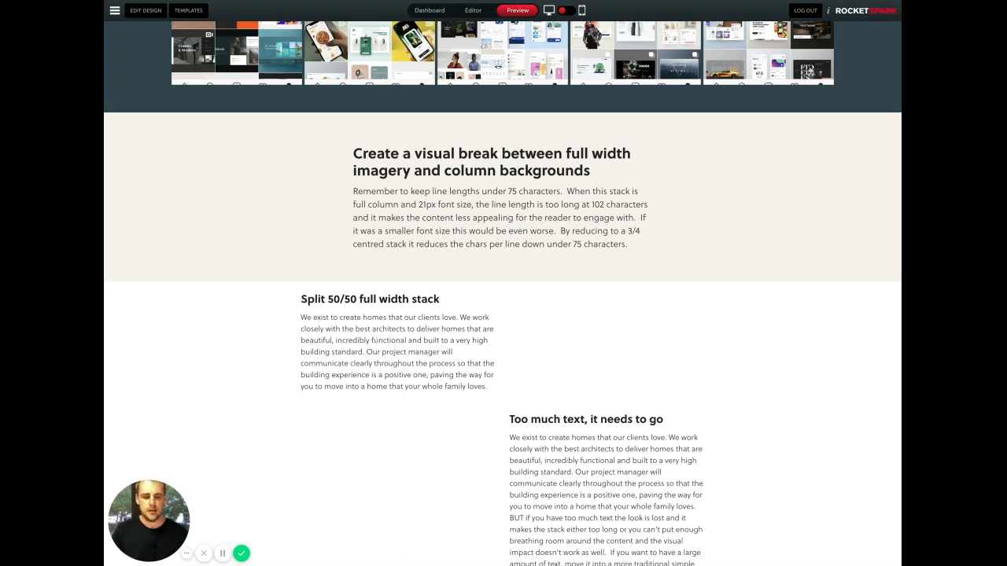
# Step: Switch to the editor and bring up the Split 50/50 stack's Width & Spacing settings
pyautogui.scroll(-3)
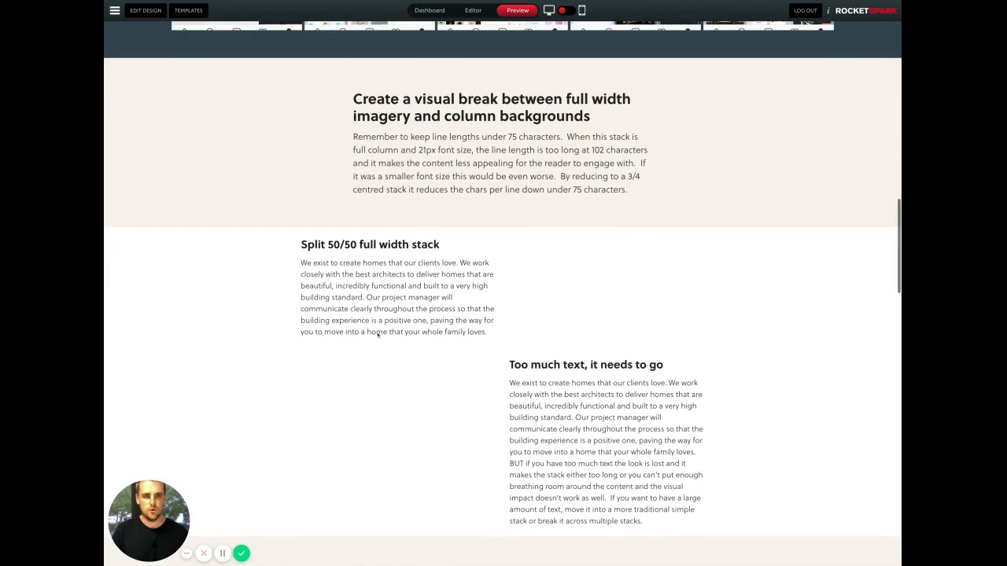
pyautogui.moveTo(567, 207)
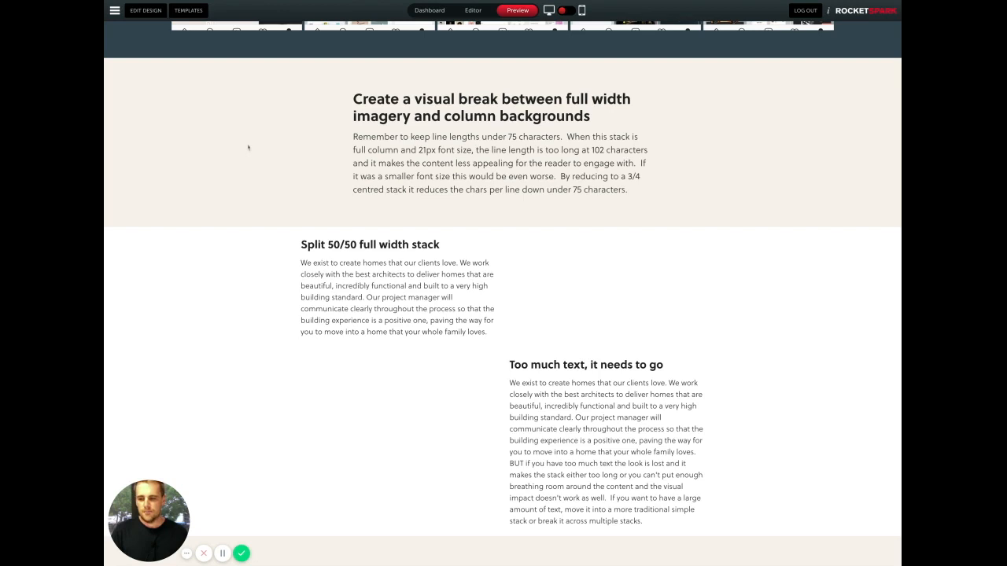
pyautogui.moveTo(317, 156)
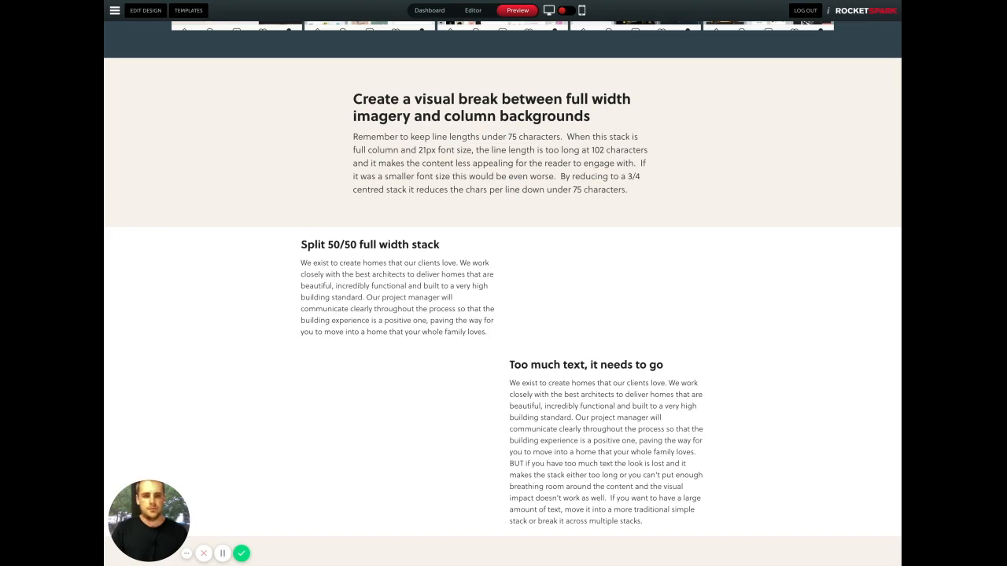
pyautogui.click(472, 10)
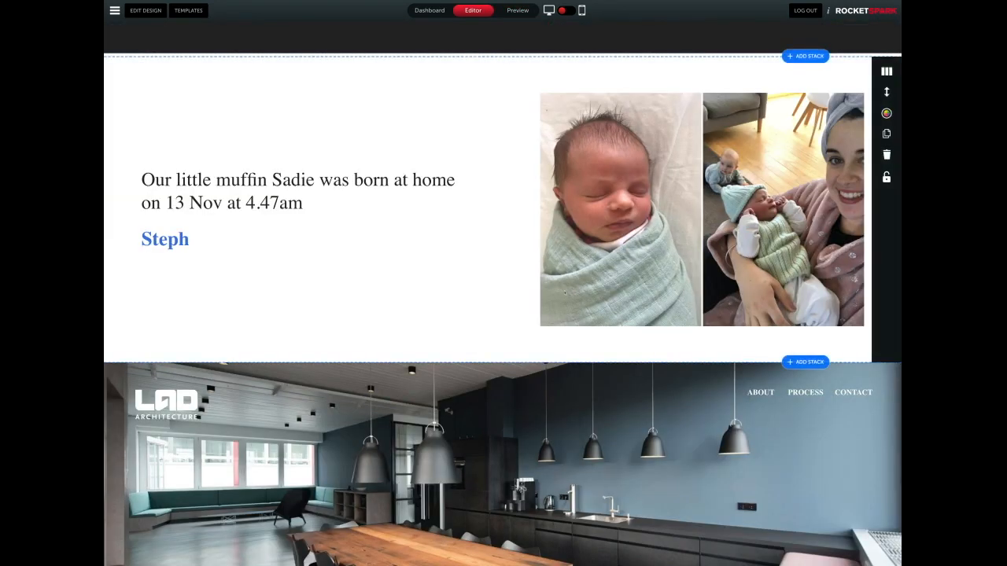
pyautogui.scroll(-3)
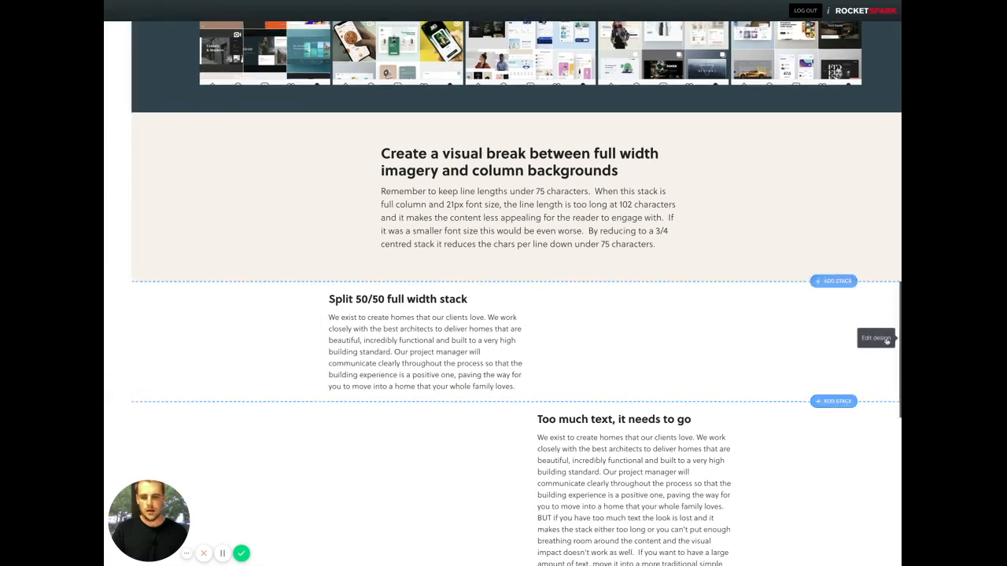
pyautogui.click(874, 338)
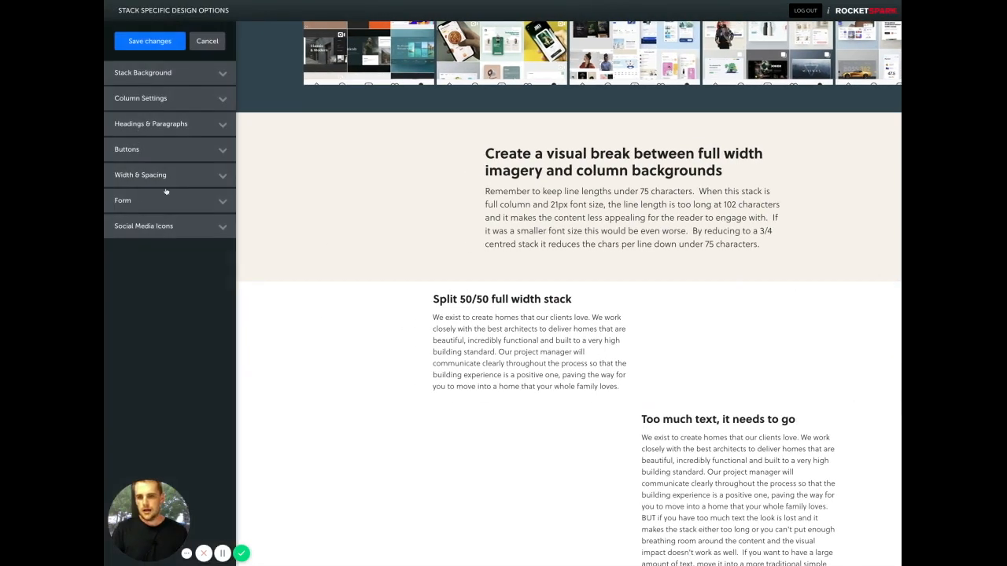
pyautogui.click(170, 174)
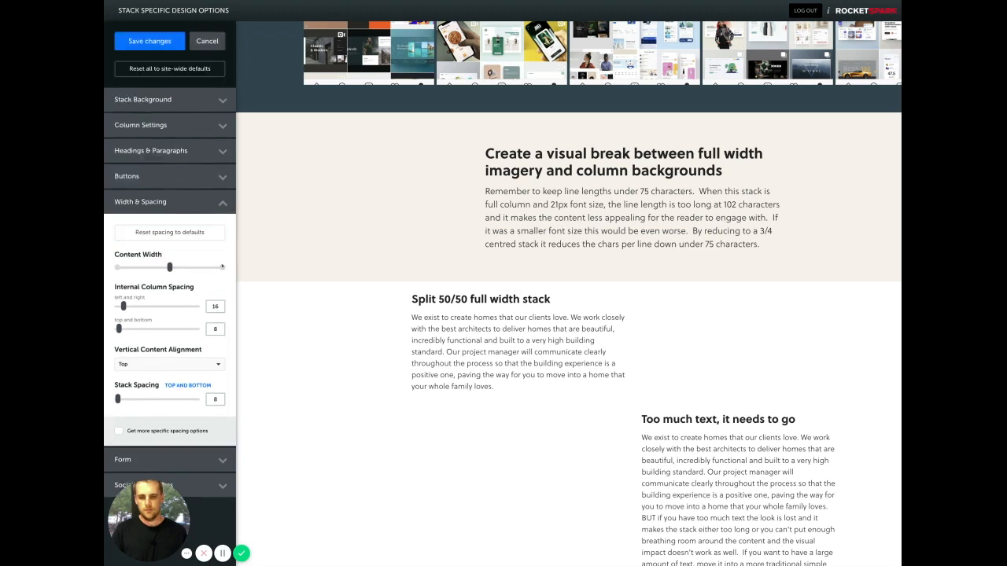
# Step: Widen Content Width to full and raise side and top-bottom Internal Column Spacing generously
pyautogui.moveTo(170, 268); pyautogui.dragTo(224, 267)
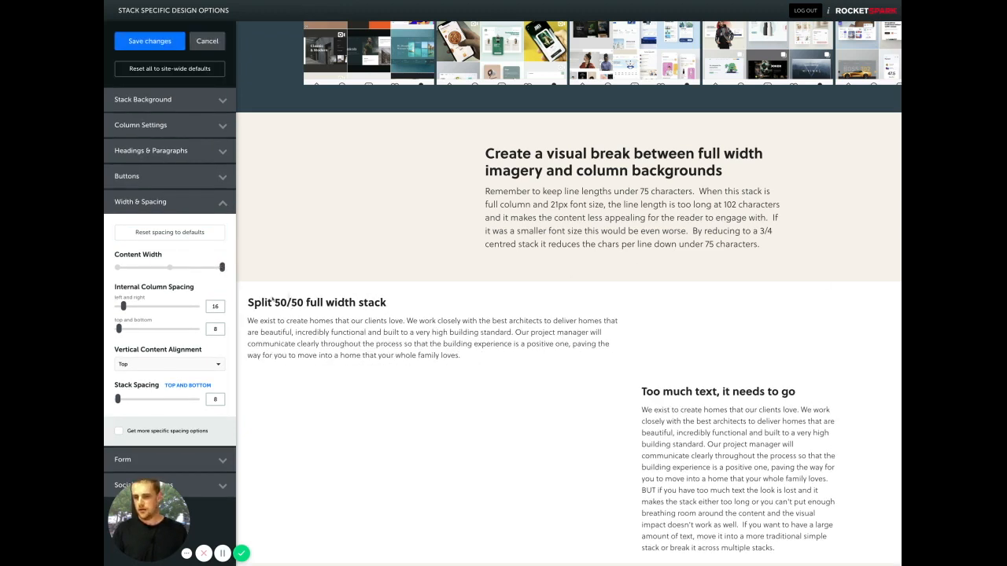
pyautogui.moveTo(132, 306); pyautogui.dragTo(145, 305)
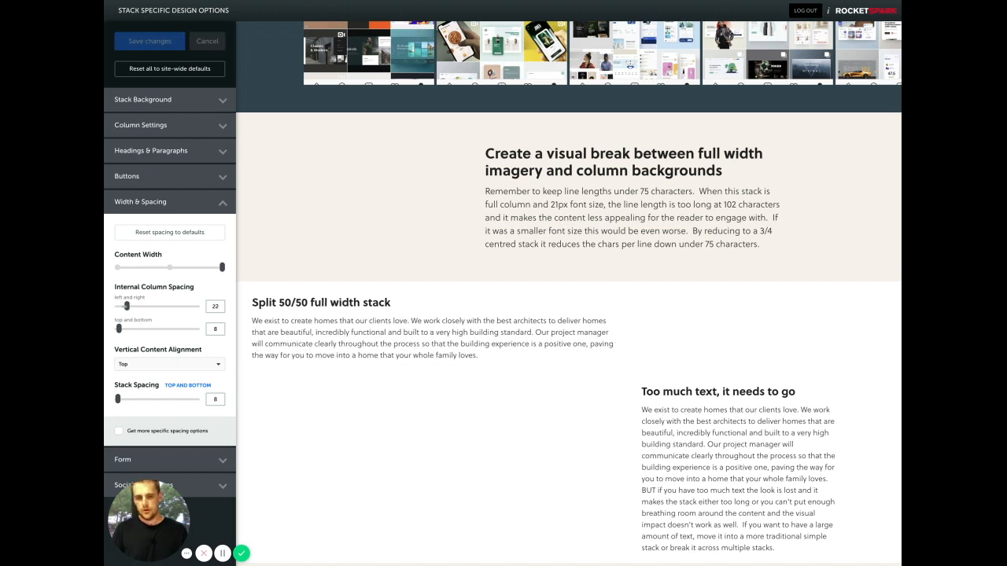
pyautogui.moveTo(148, 305); pyautogui.dragTo(185, 305)
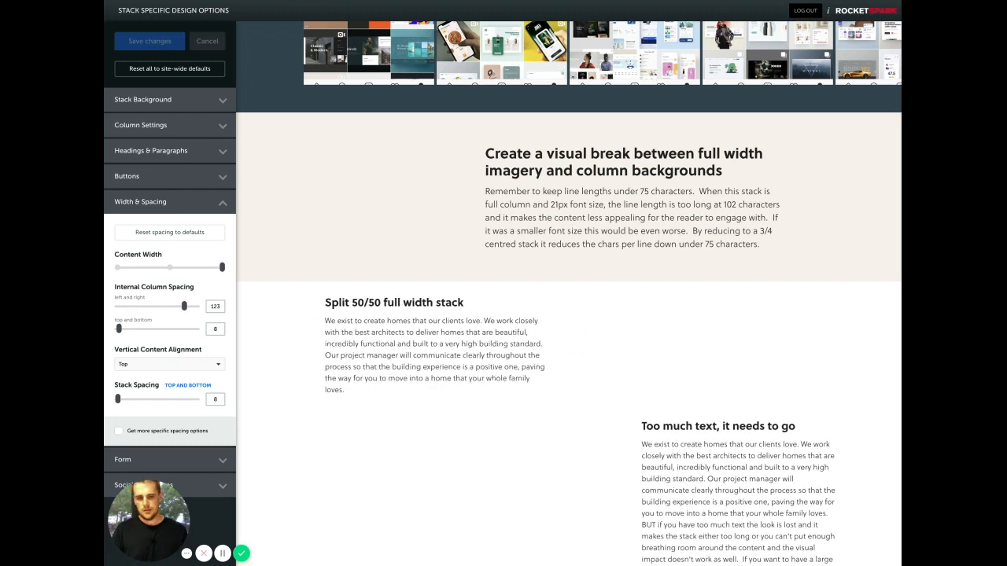
pyautogui.moveTo(184, 305); pyautogui.dragTo(195, 305)
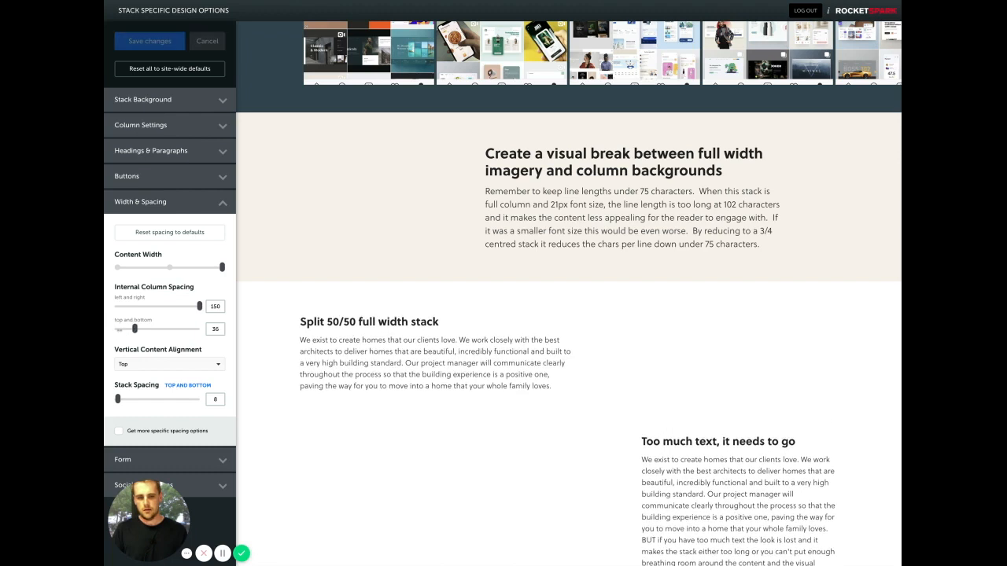
pyautogui.moveTo(157, 329); pyautogui.dragTo(183, 329)
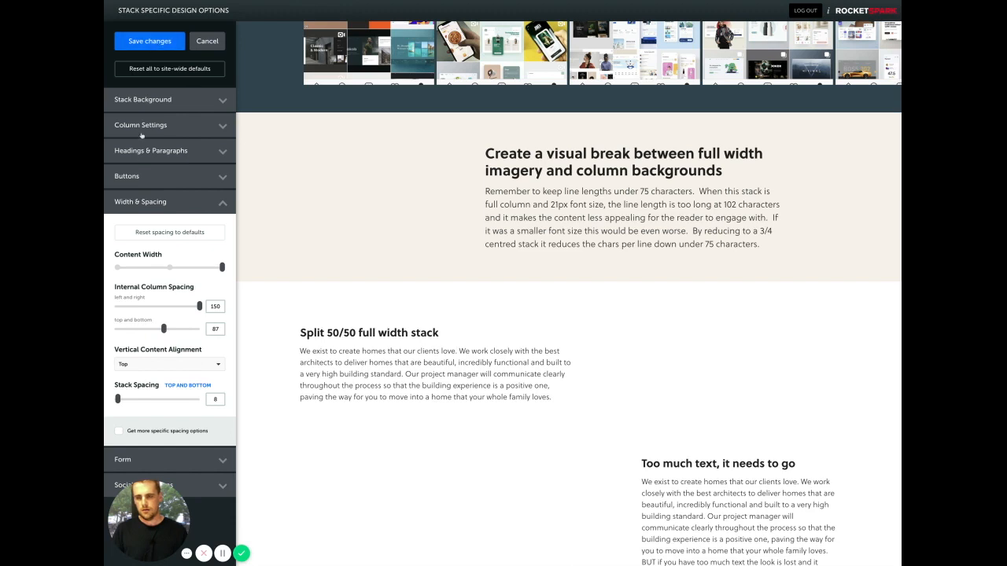
# Step: Give column 2 a picture background in Column Settings and save the stack design
pyautogui.click(140, 126)
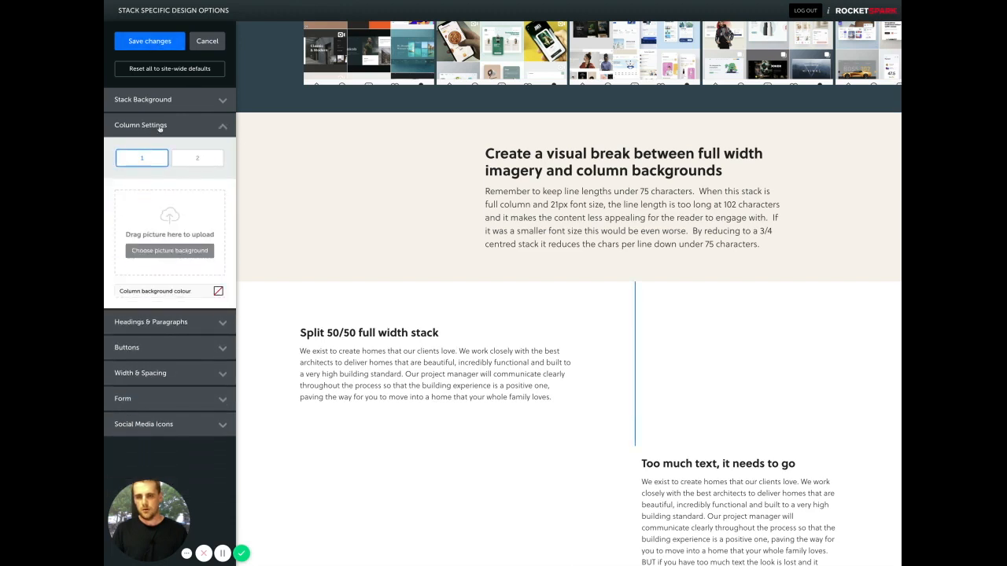
pyautogui.moveTo(767, 343)
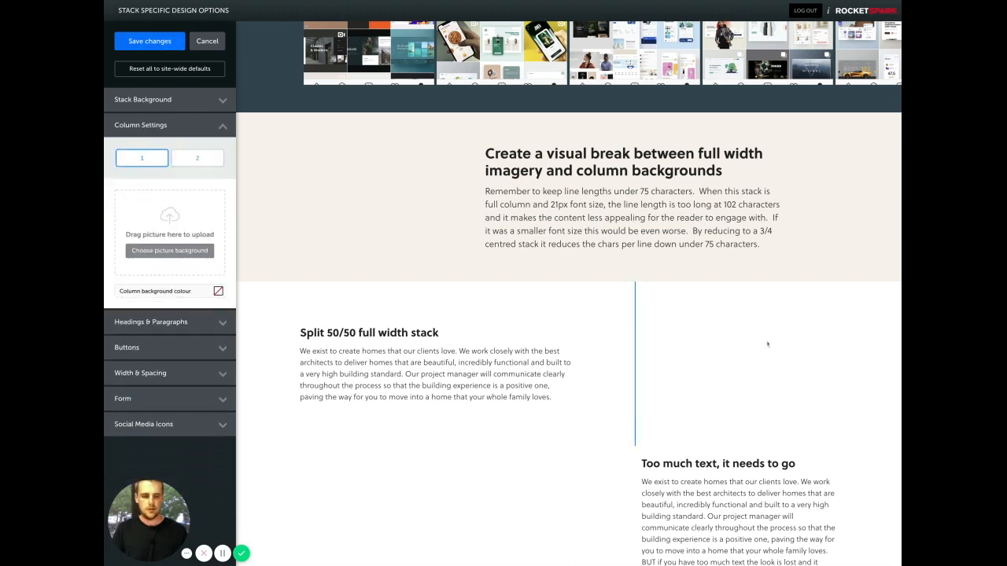
pyautogui.click(198, 158)
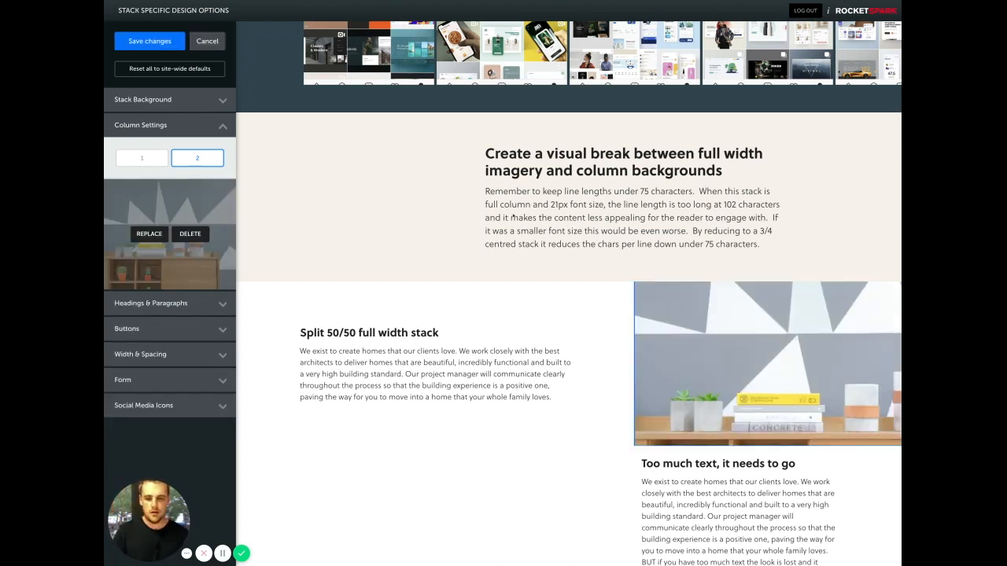
pyautogui.click(148, 41)
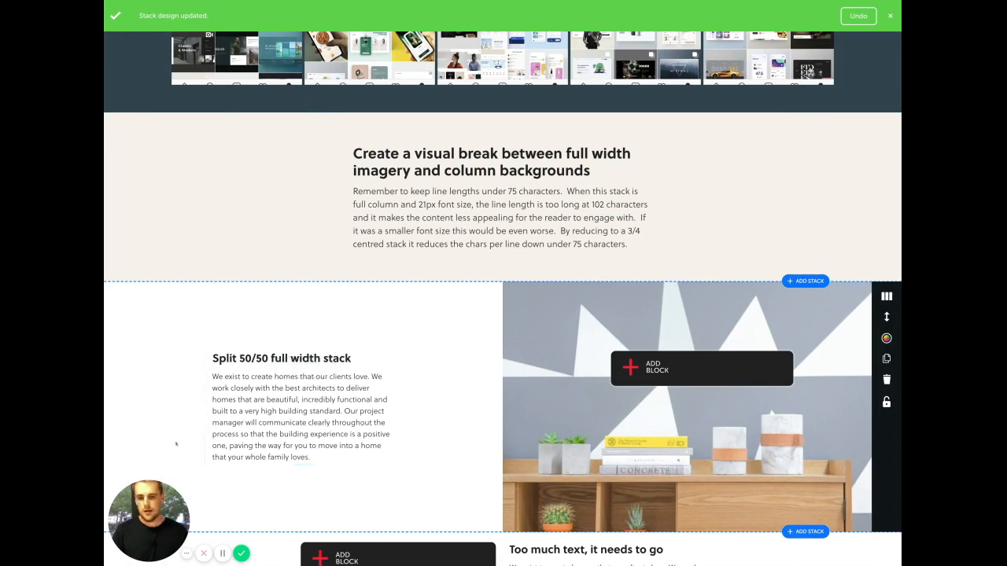
# Step: Scroll down the page to the second Split 50/50 stack
pyautogui.scroll(-3)
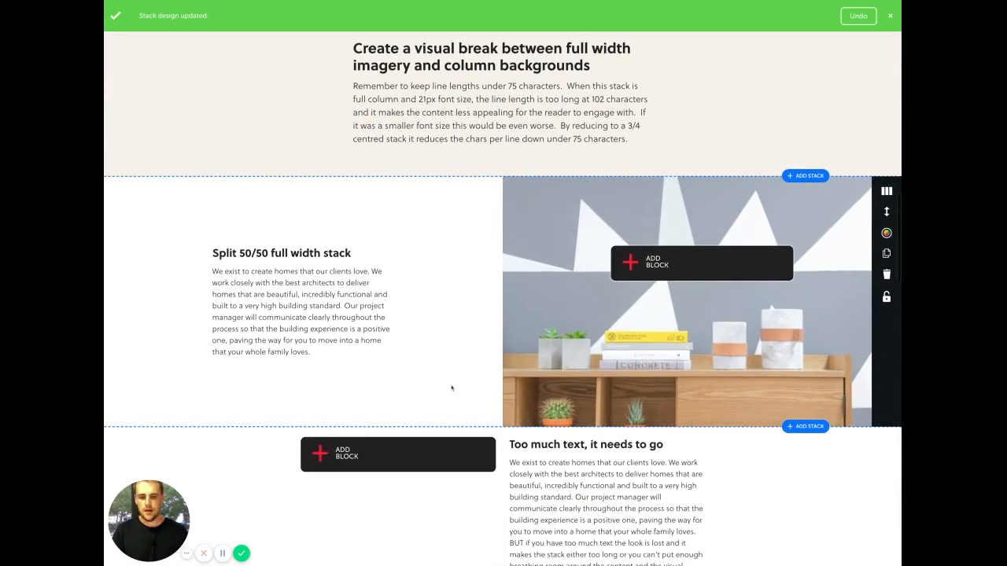
pyautogui.scroll(-3)
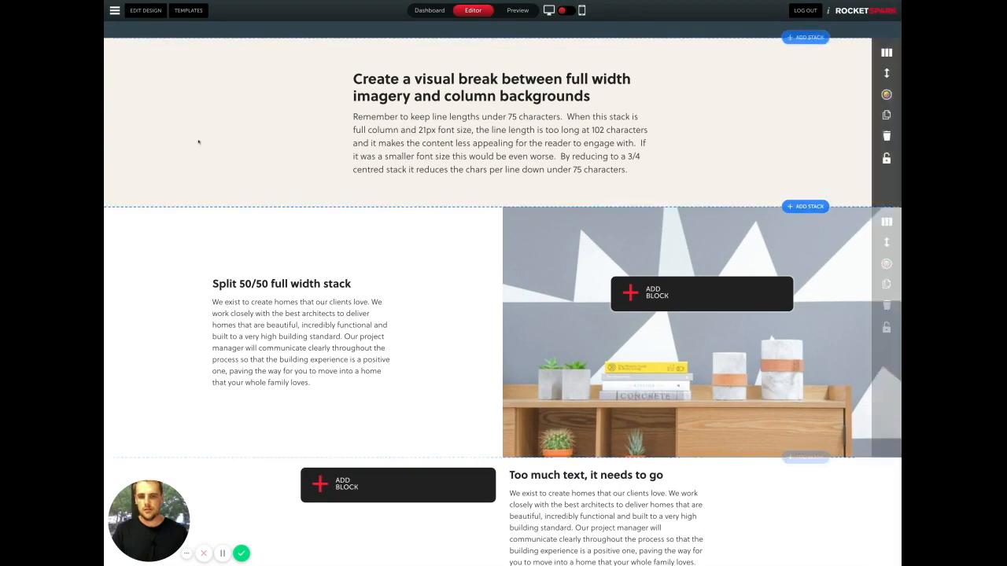
pyautogui.scroll(-3)
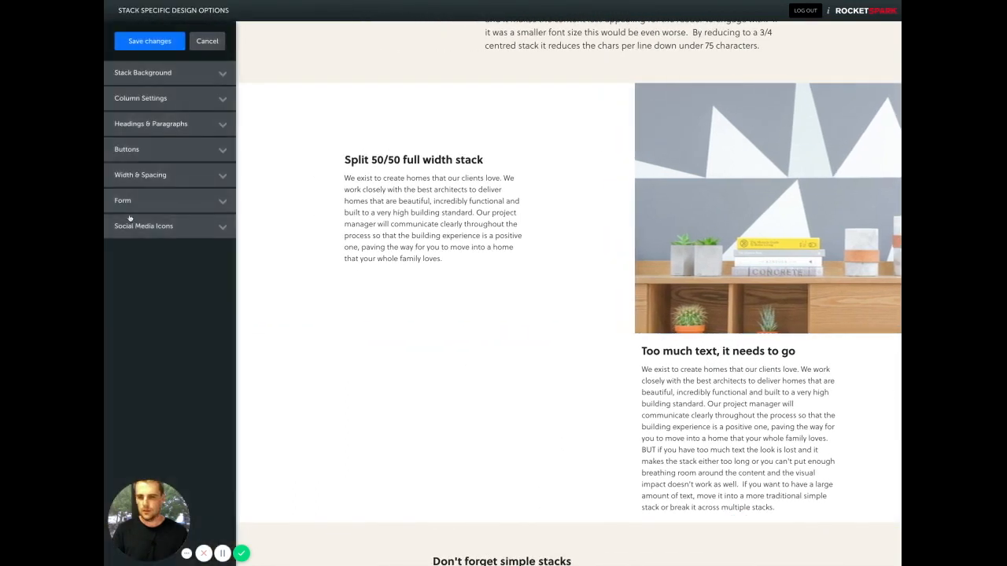
# Step: Set Internal Column Spacing to about 132 side and 105 top-bottom, then save the stack
pyautogui.click(140, 98)
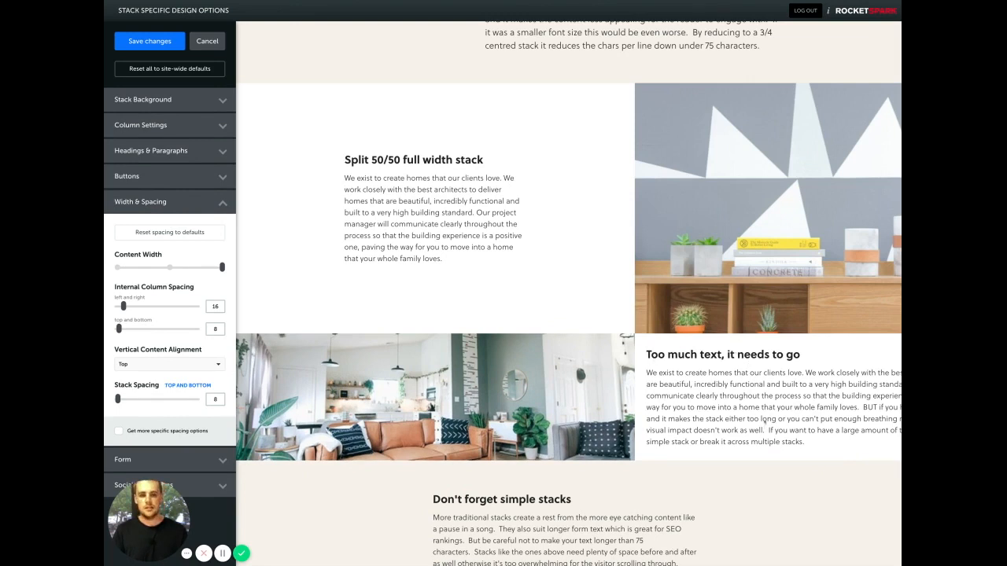
pyautogui.moveTo(480, 134)
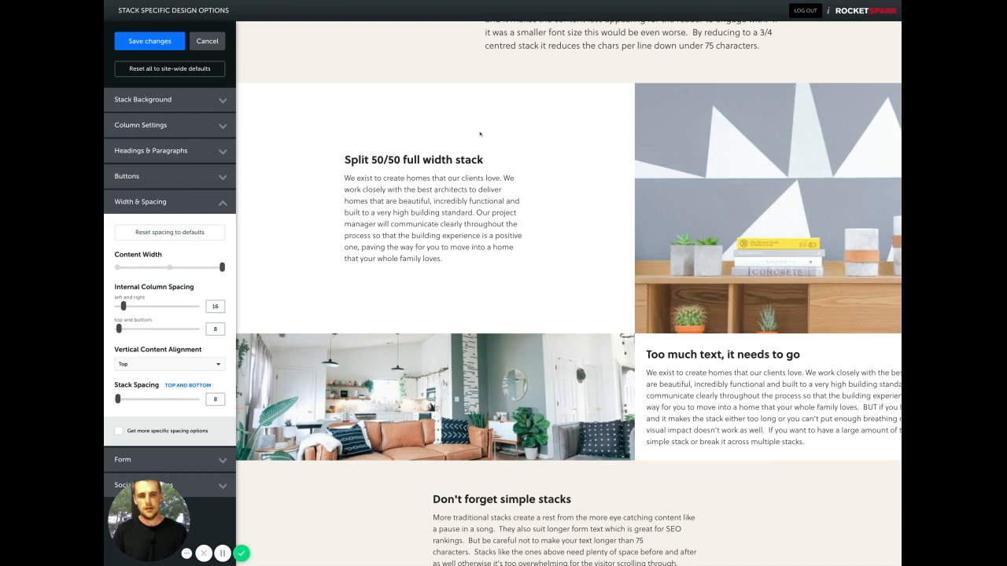
pyautogui.moveTo(425, 275)
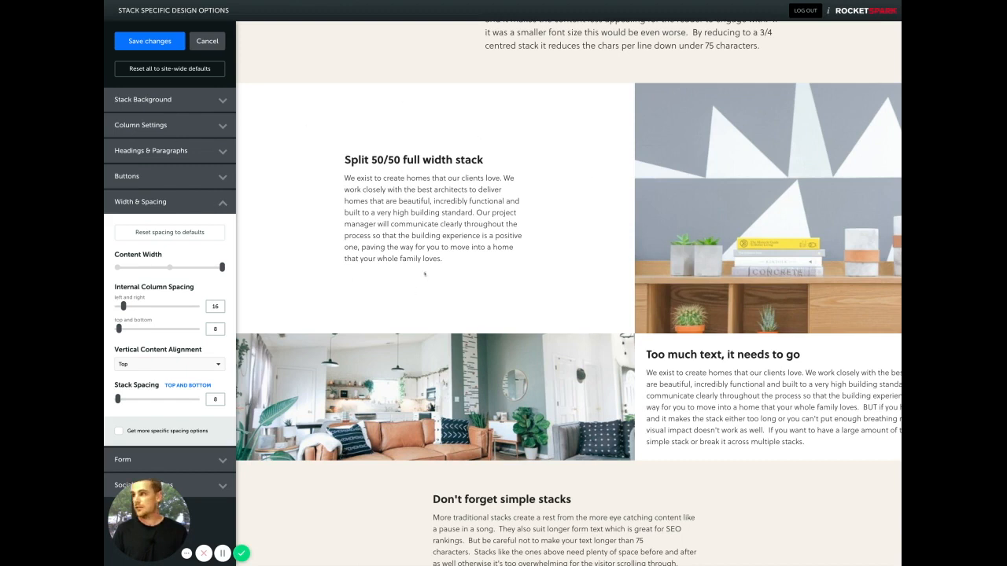
pyautogui.moveTo(195, 297)
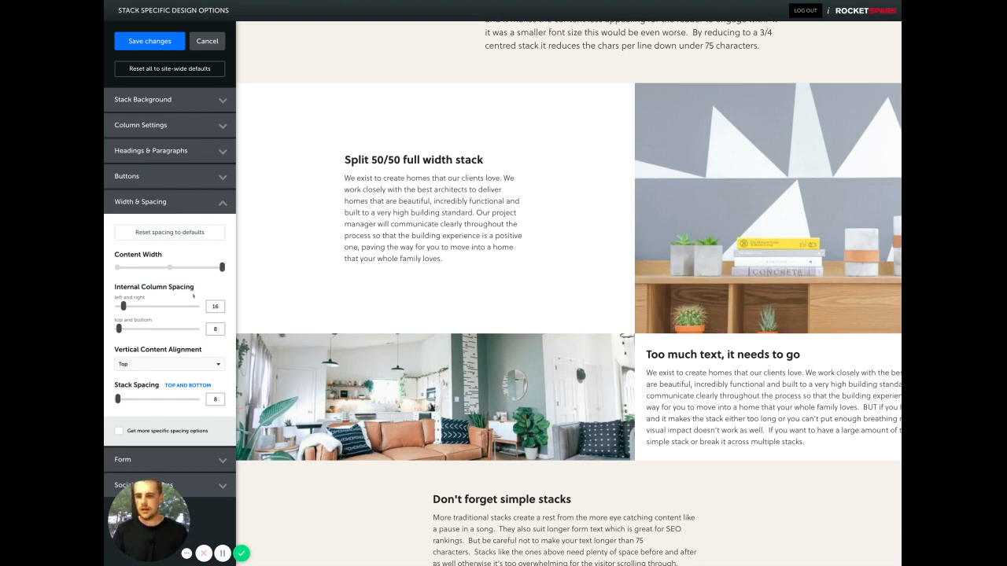
pyautogui.moveTo(124, 305); pyautogui.dragTo(170, 306)
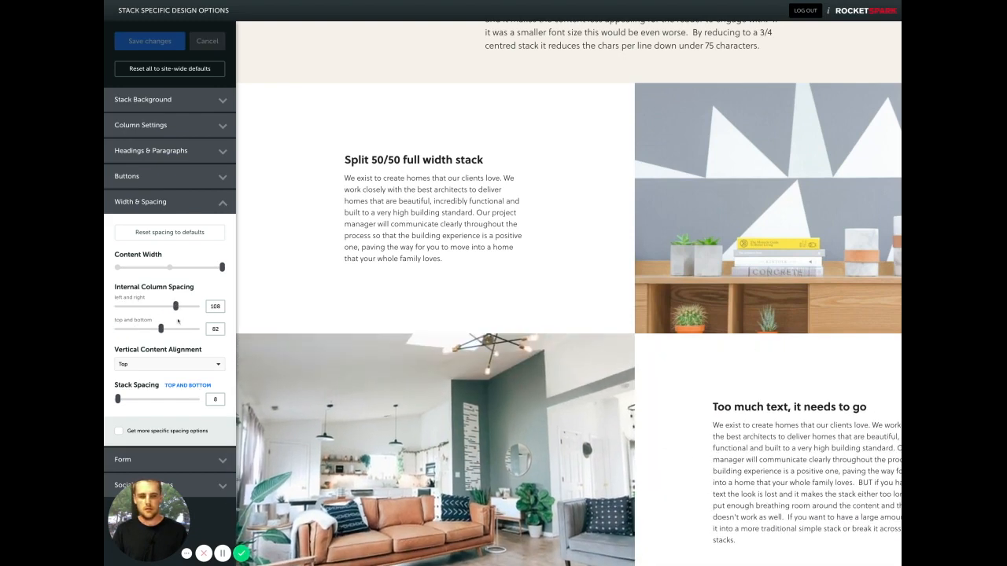
pyautogui.moveTo(146, 305); pyautogui.dragTo(163, 305)
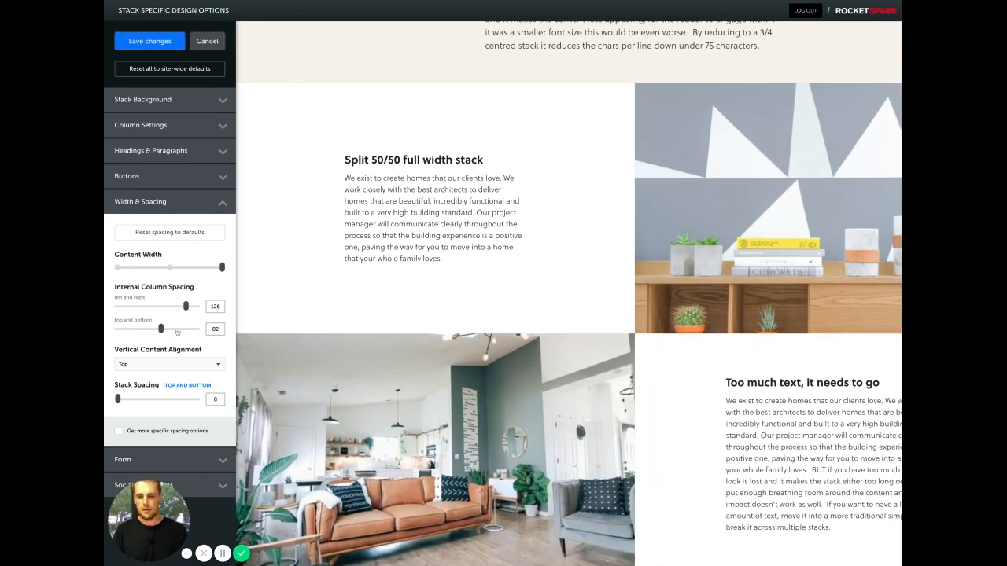
pyautogui.moveTo(160, 329); pyautogui.dragTo(181, 329)
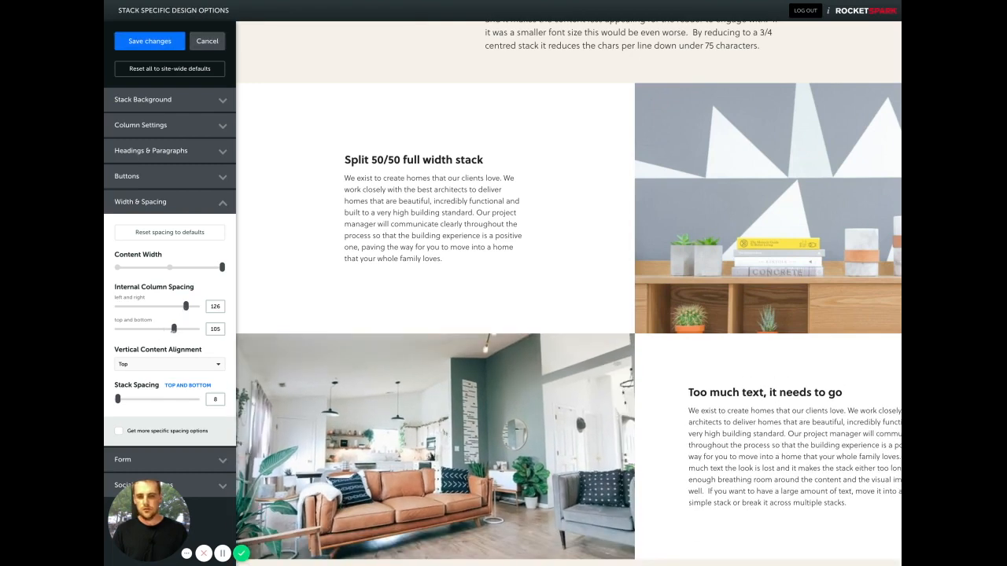
pyautogui.moveTo(185, 305); pyautogui.dragTo(192, 305)
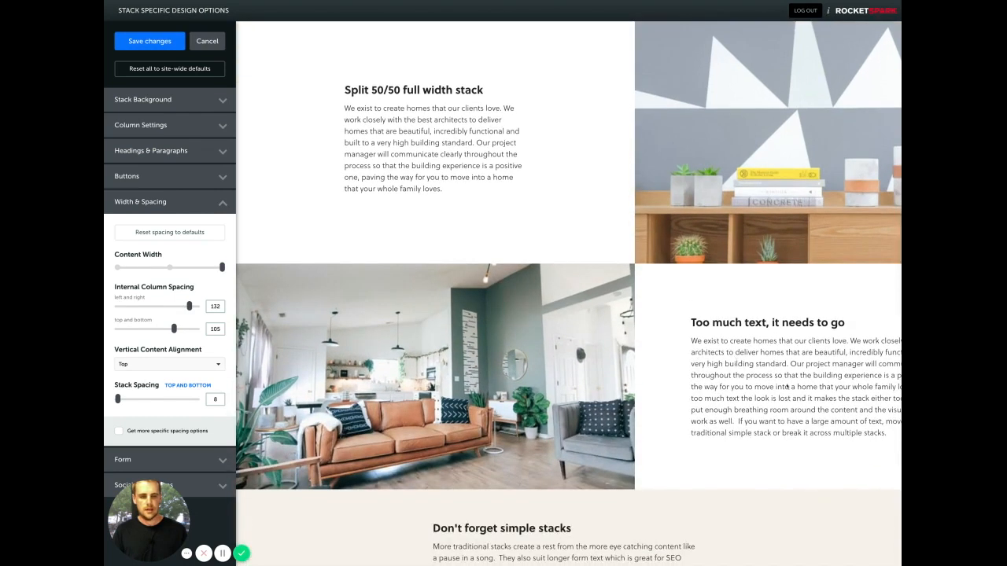
pyautogui.click(149, 41)
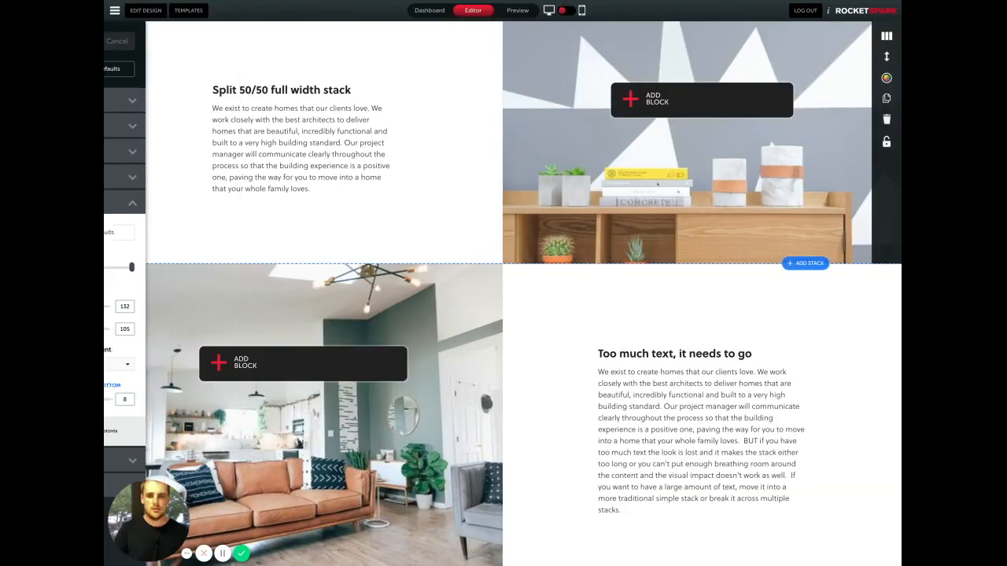
pyautogui.click(242, 554)
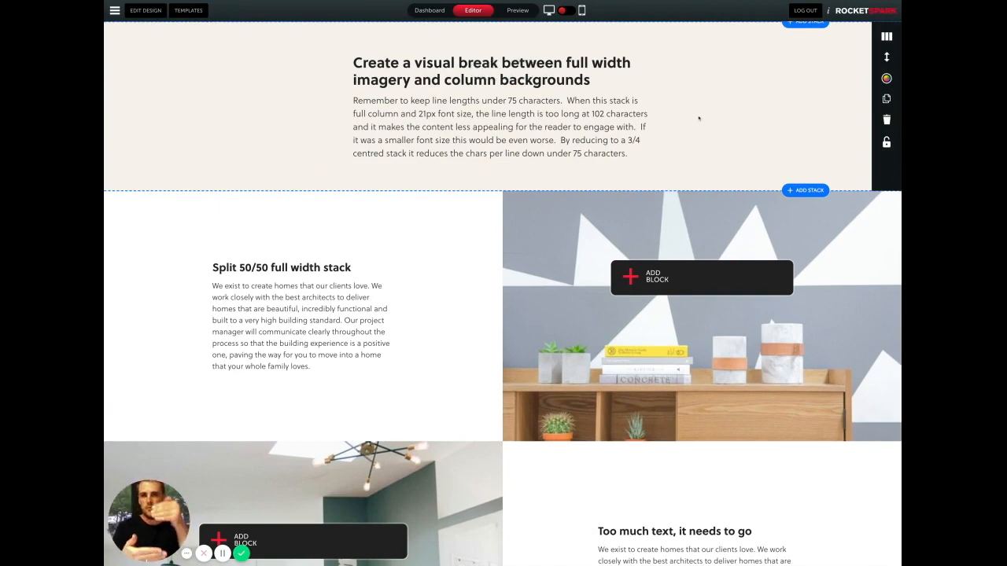
pyautogui.scroll(-3)
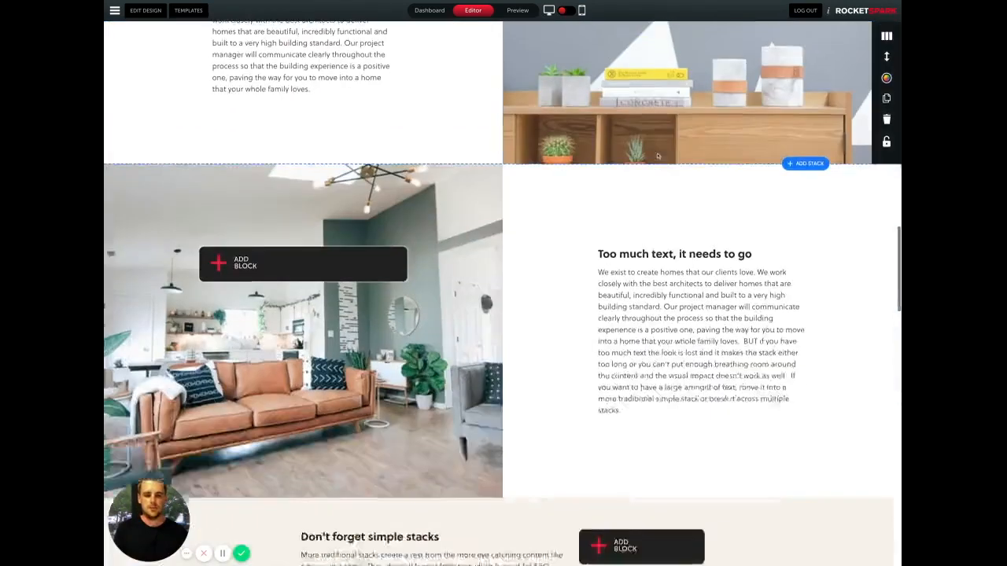
pyautogui.scroll(-3)
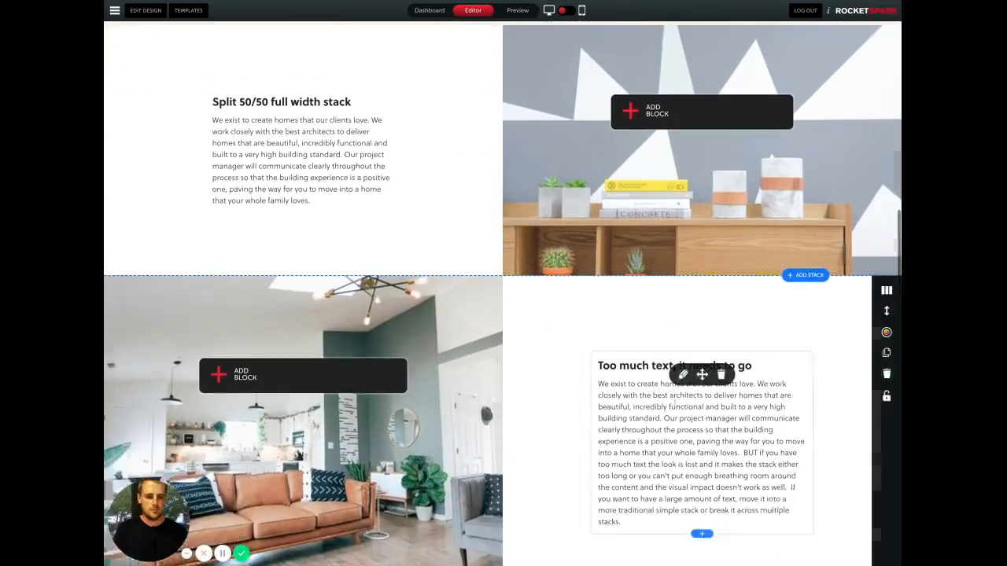
# Step: Edit the Too much text block, delete the extra sentences, and save the single paragraph
pyautogui.click(683, 374)
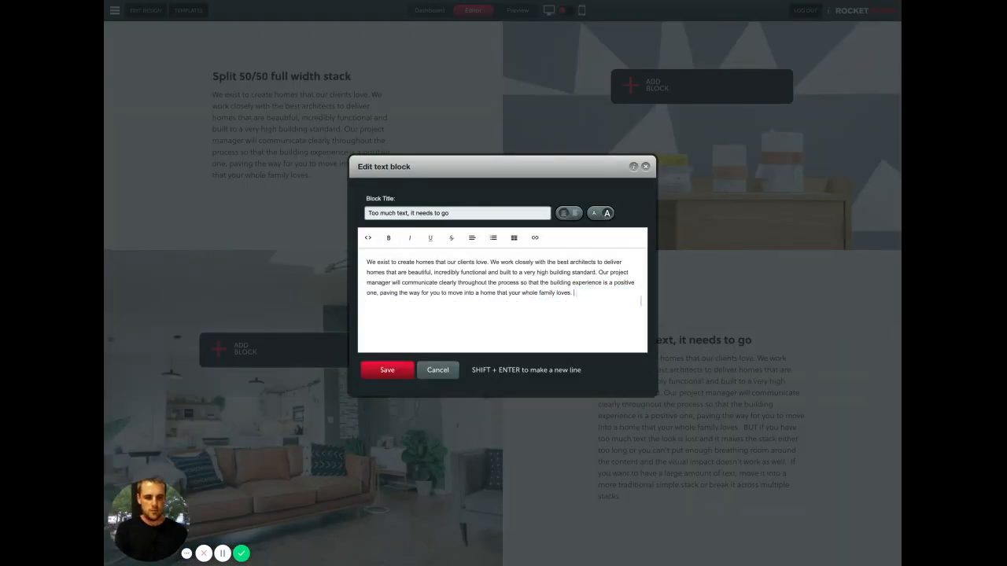
pyautogui.click(387, 370)
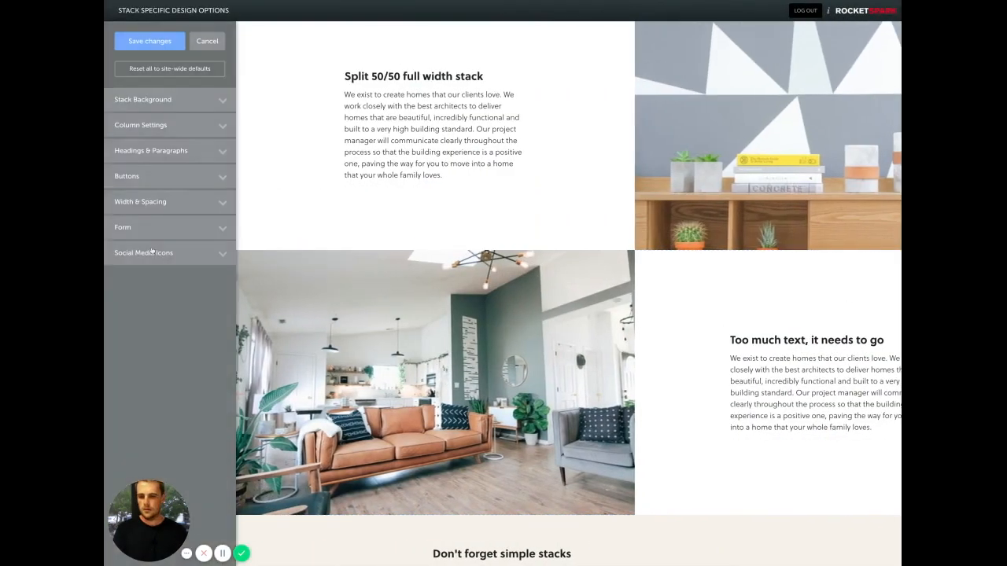
# Step: Raise Internal Column Spacing to about 168 and 147 and save the stack again
pyautogui.click(140, 202)
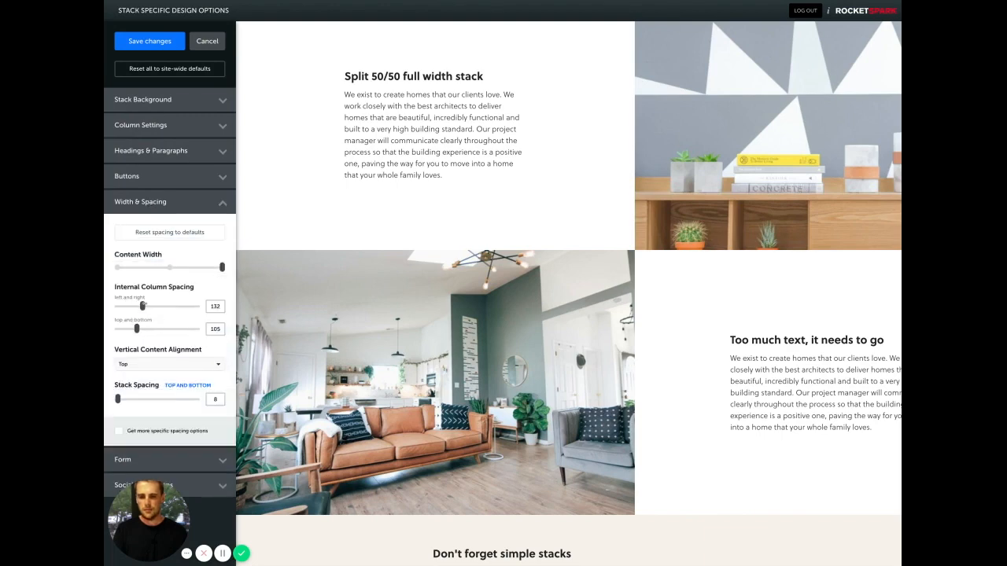
pyautogui.moveTo(129, 305); pyautogui.dragTo(149, 305)
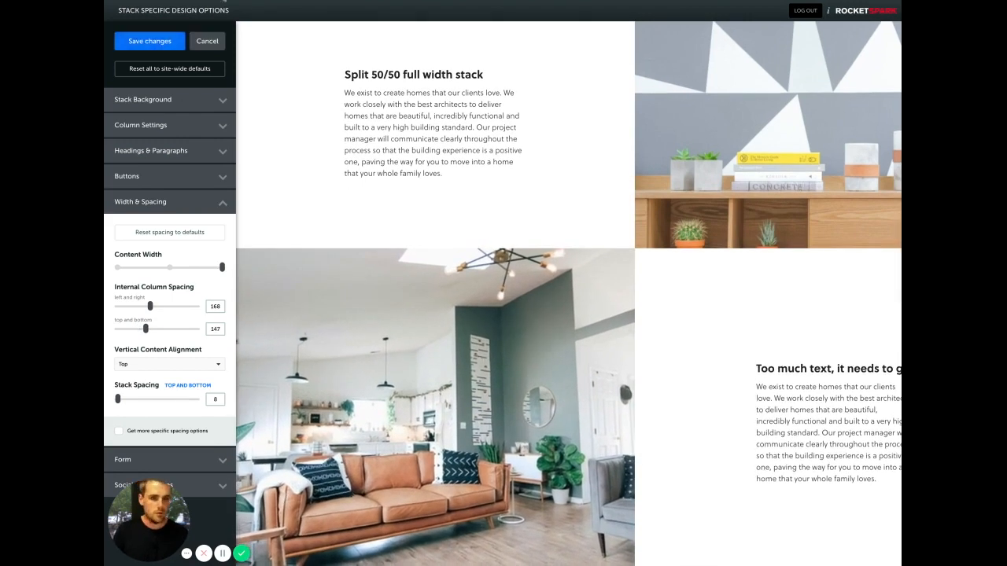
pyautogui.click(149, 41)
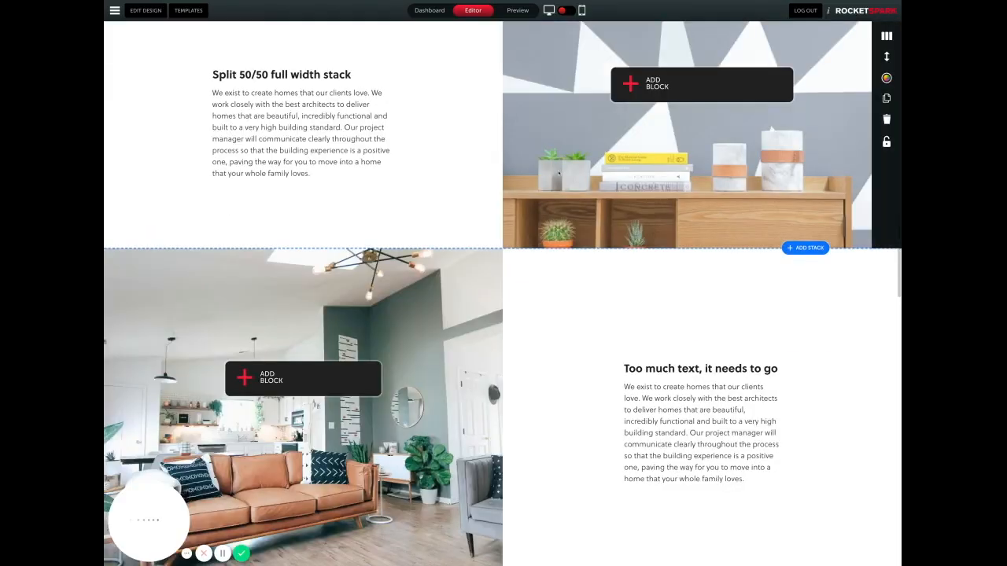
pyautogui.scroll(-3)
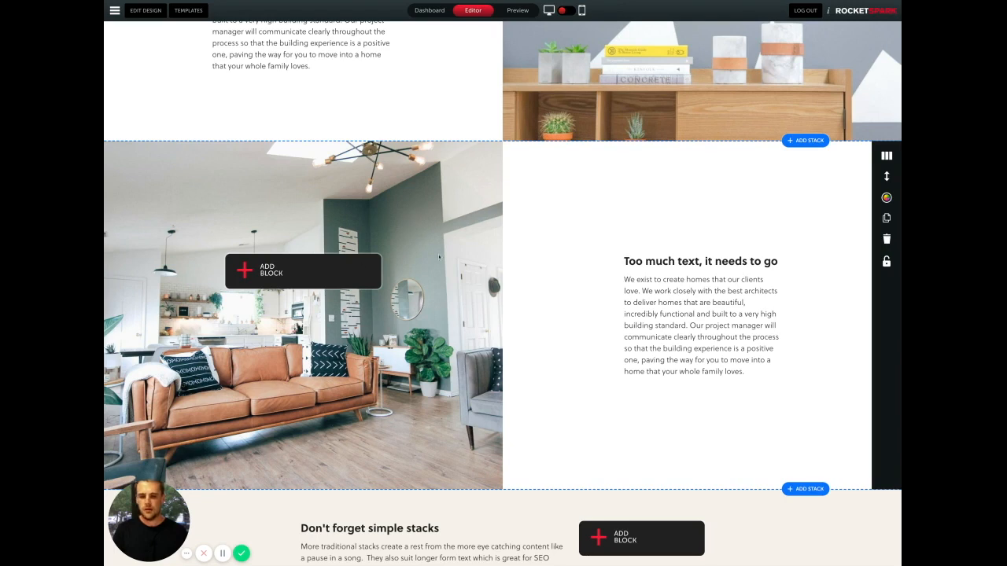
pyautogui.moveTo(522, 277)
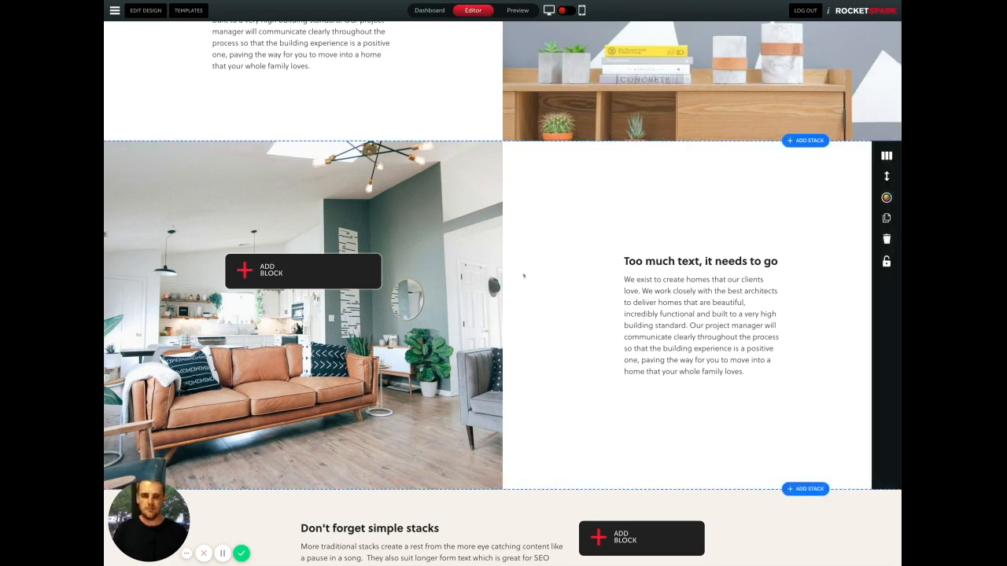